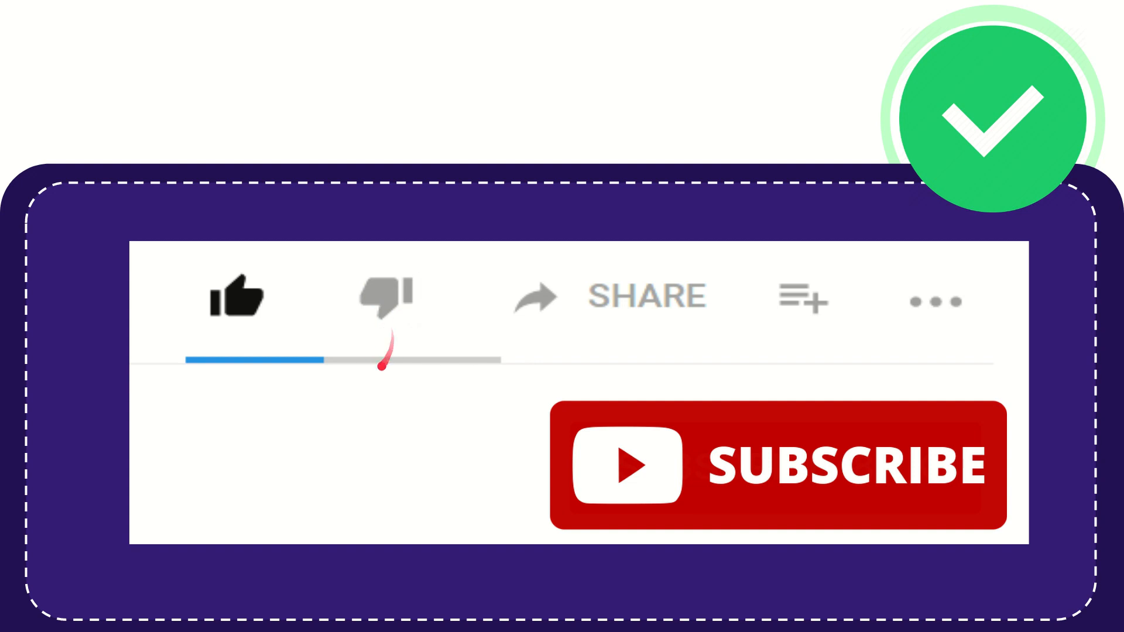
click(386, 295)
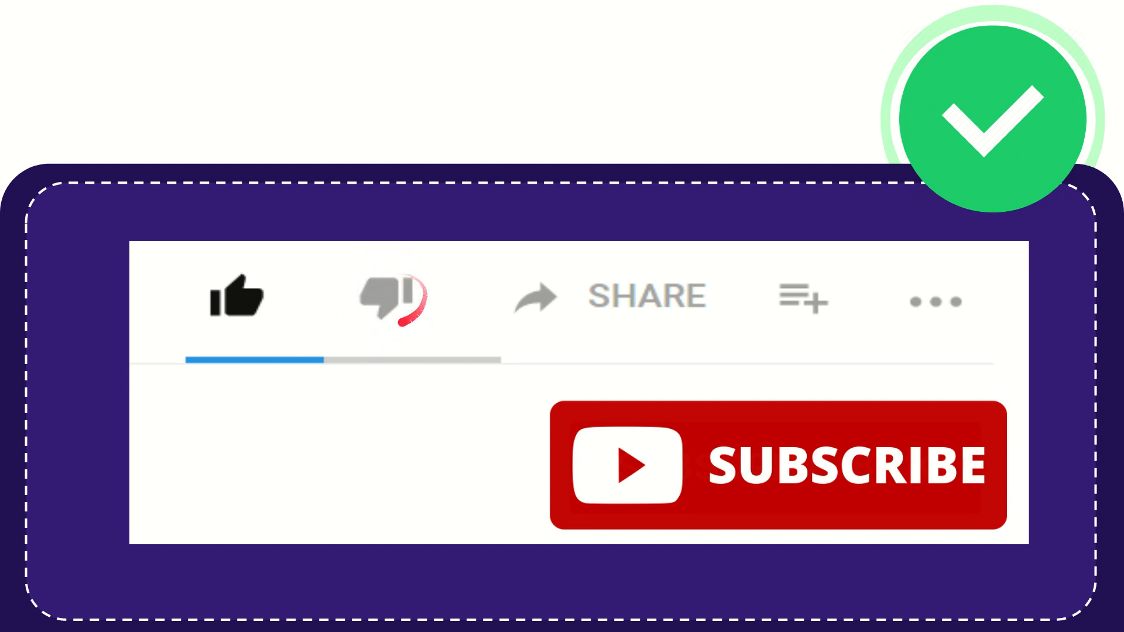
click(386, 297)
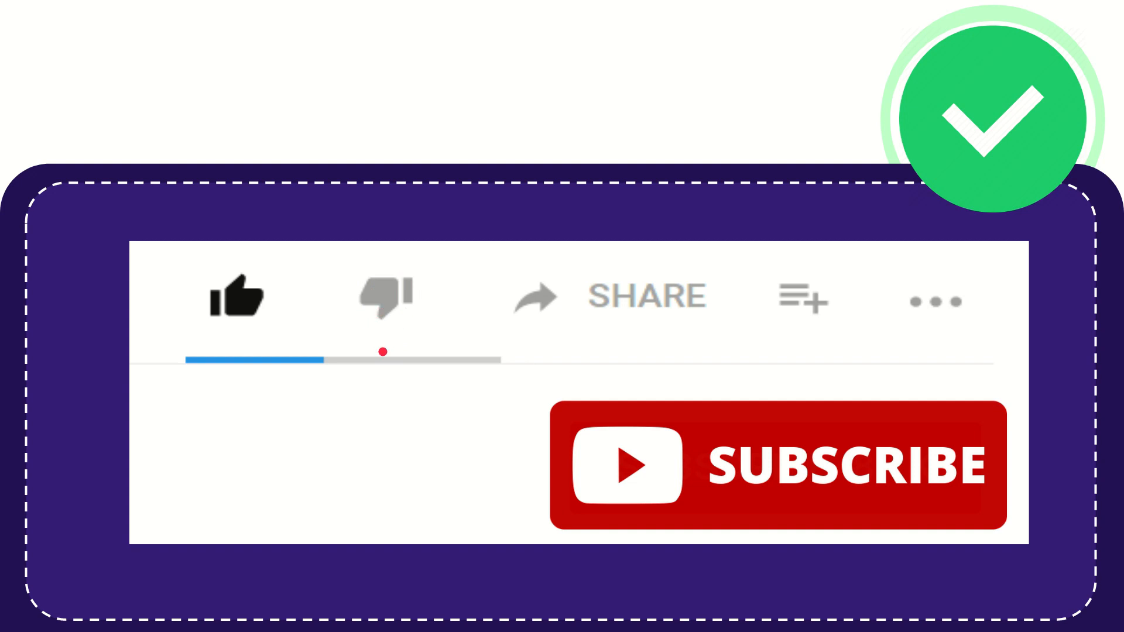